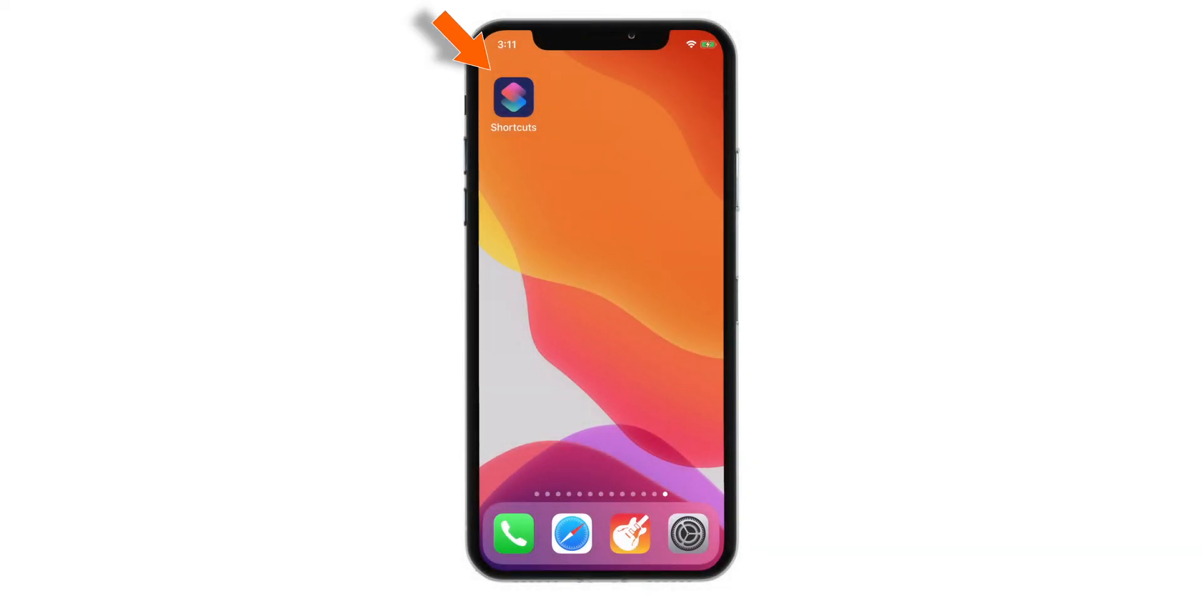
Step: Open Shortcuts on the Automation tab listing the existing NFC-triggered automations
{"action": "left_click", "coordinate": [513, 98]}
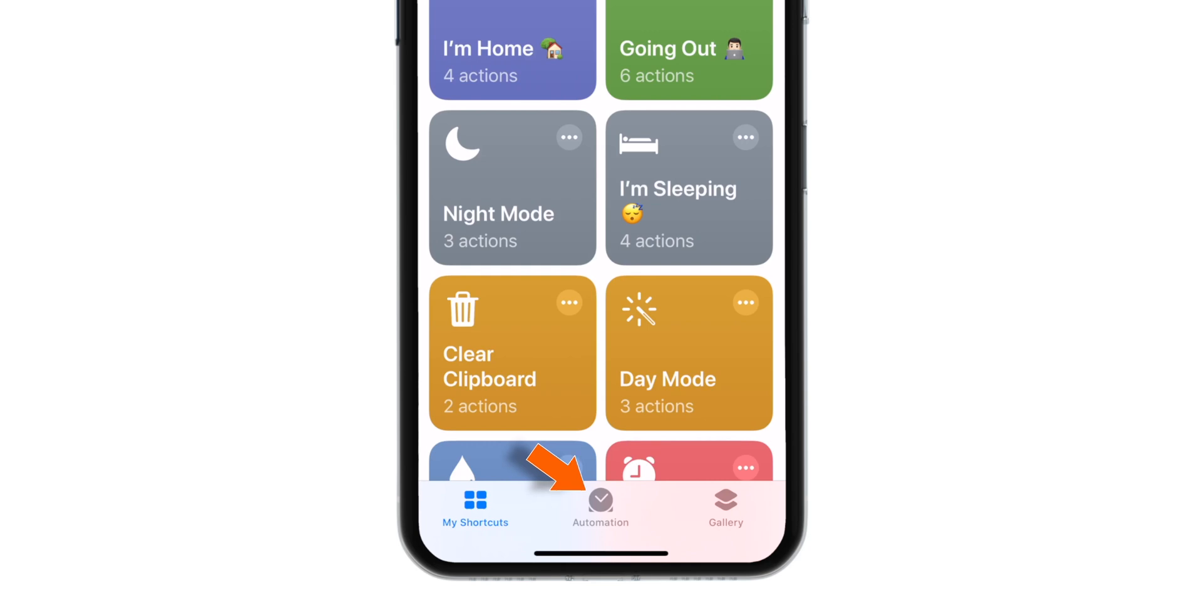
{"action": "left_click", "coordinate": [600, 505]}
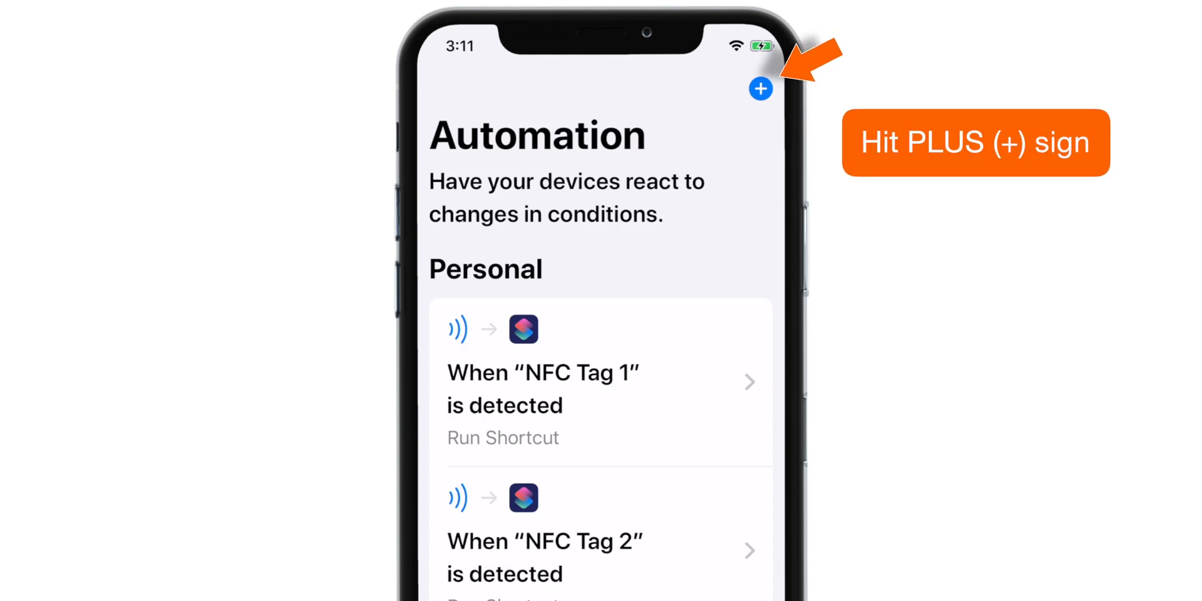
Step: Begin a new personal automation for this iPhone to show the trigger choices
{"action": "left_click", "coordinate": [759, 88]}
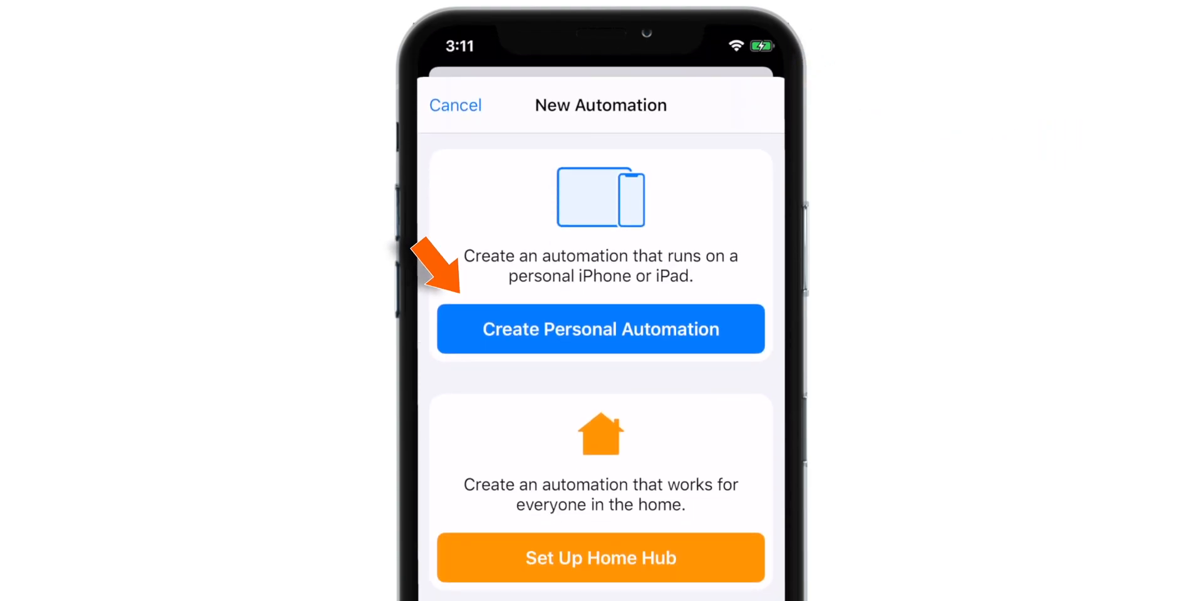
{"action": "left_click", "coordinate": [600, 329]}
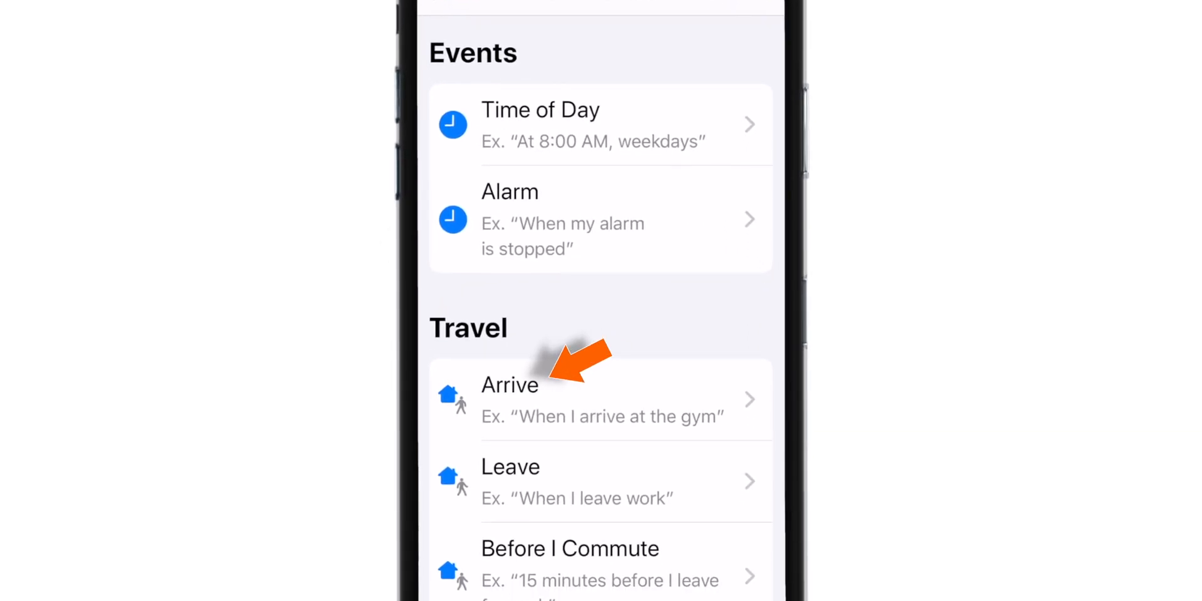
Step: Choose the Arrive travel trigger, leaving the timing at Any Time
{"action": "left_click", "coordinate": [510, 398]}
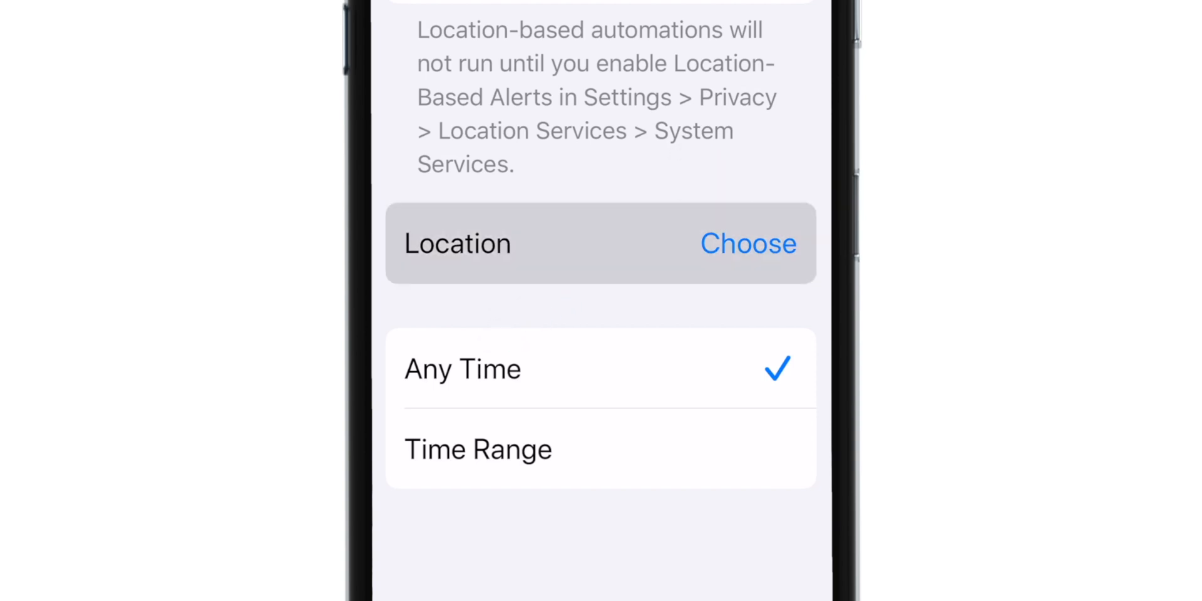
Step: Search 'Cst' and set Mumbai CSMT as the arrival location
{"action": "left_click", "coordinate": [747, 243]}
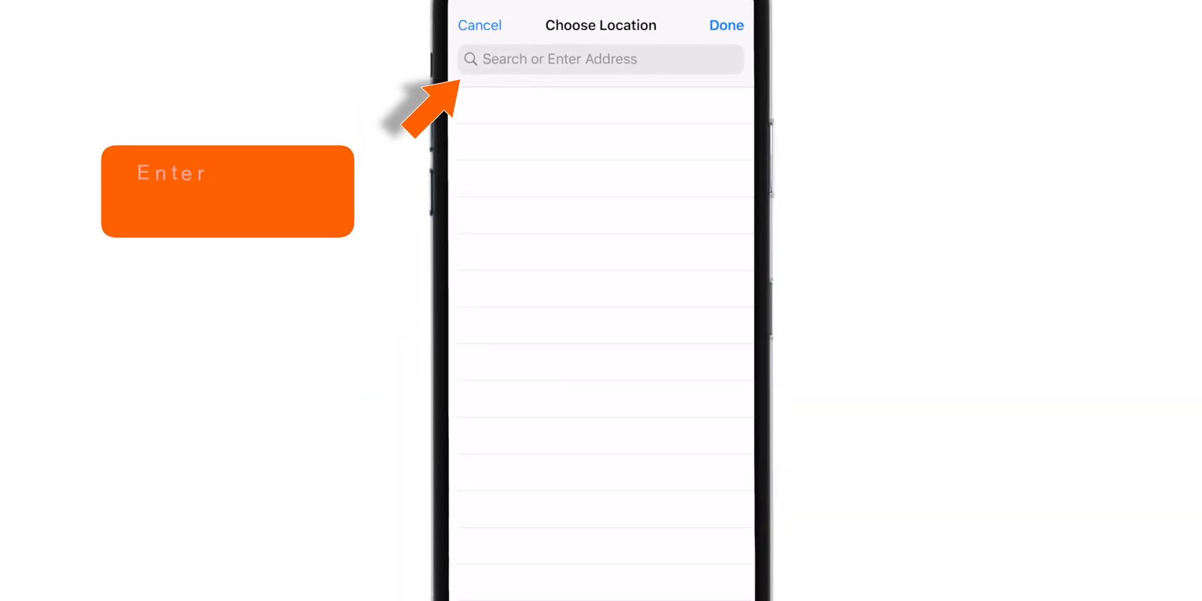
{"action": "type", "text": "Cst"}
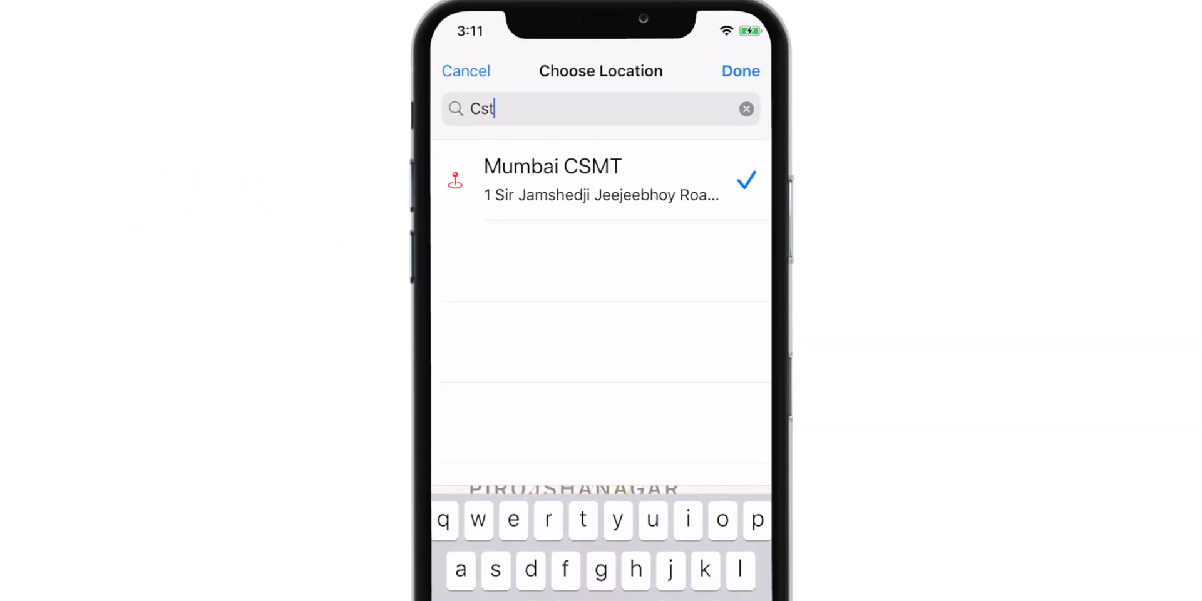
{"action": "left_click", "coordinate": [550, 180]}
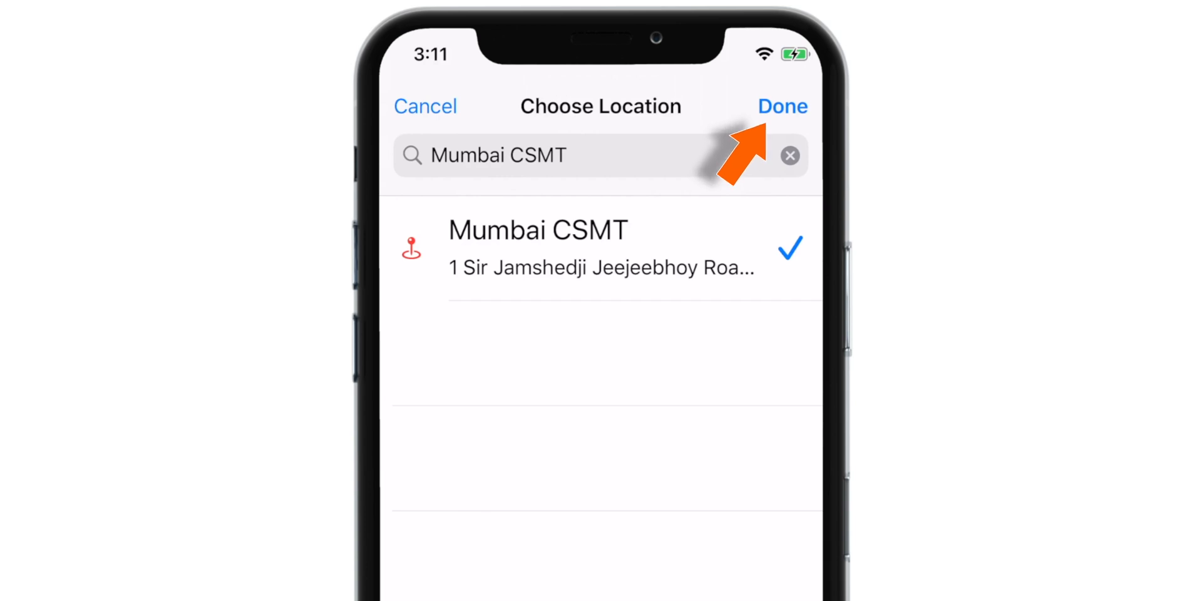
{"action": "left_click", "coordinate": [782, 106]}
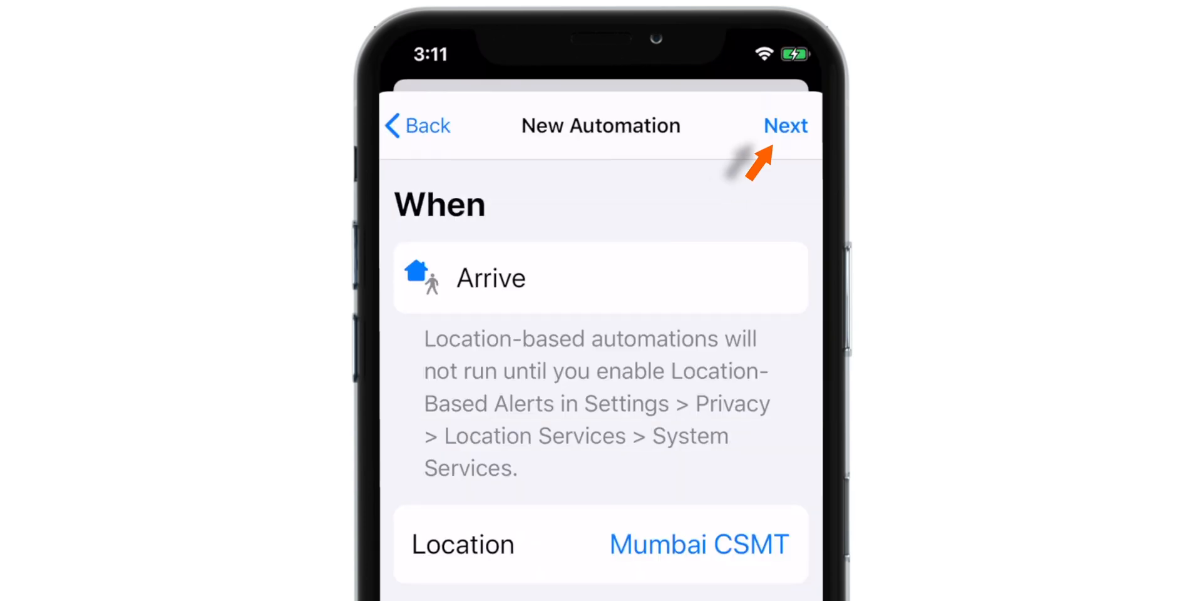
Step: Search actions for 'Do not disturb' and add Set Do Not Disturb
{"action": "left_click", "coordinate": [786, 125]}
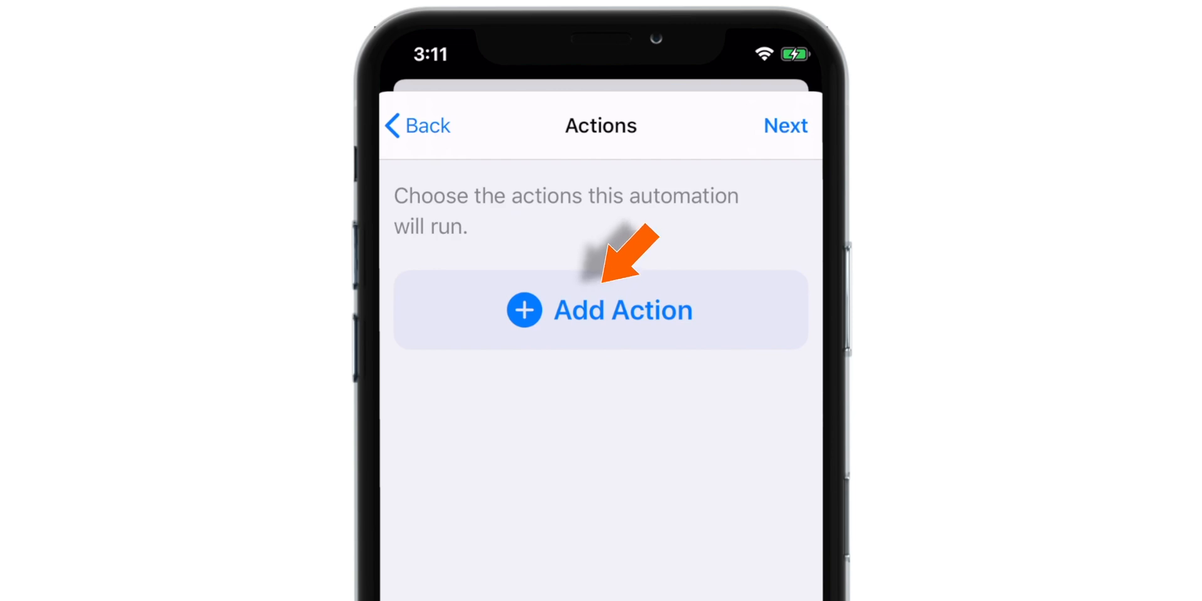
{"action": "left_click", "coordinate": [600, 309]}
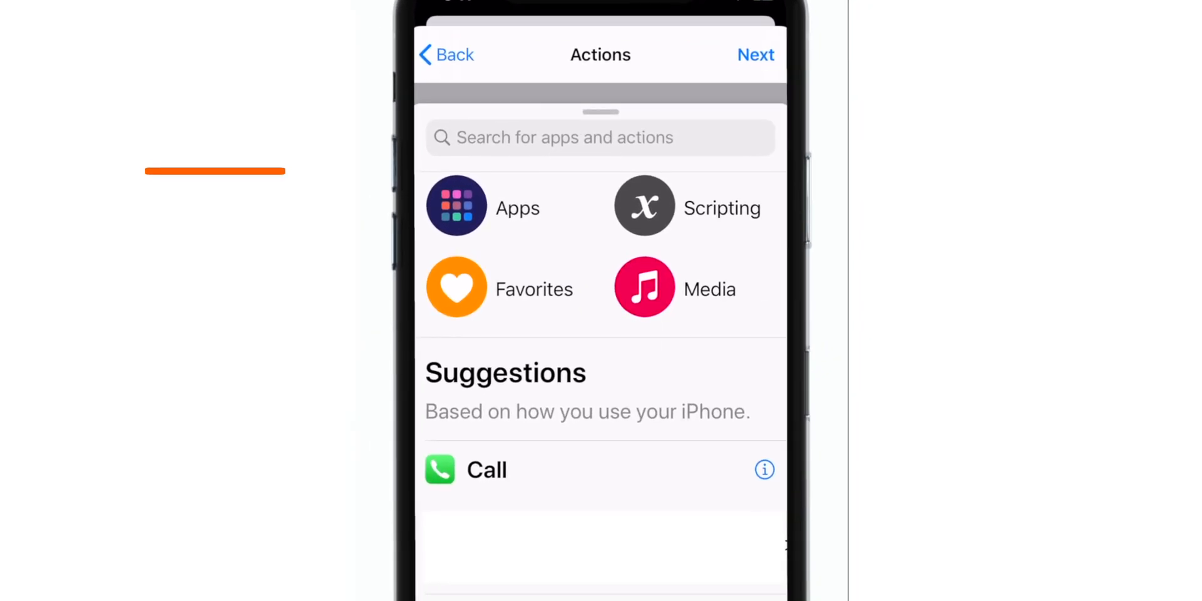
{"action": "left_click", "coordinate": [600, 137]}
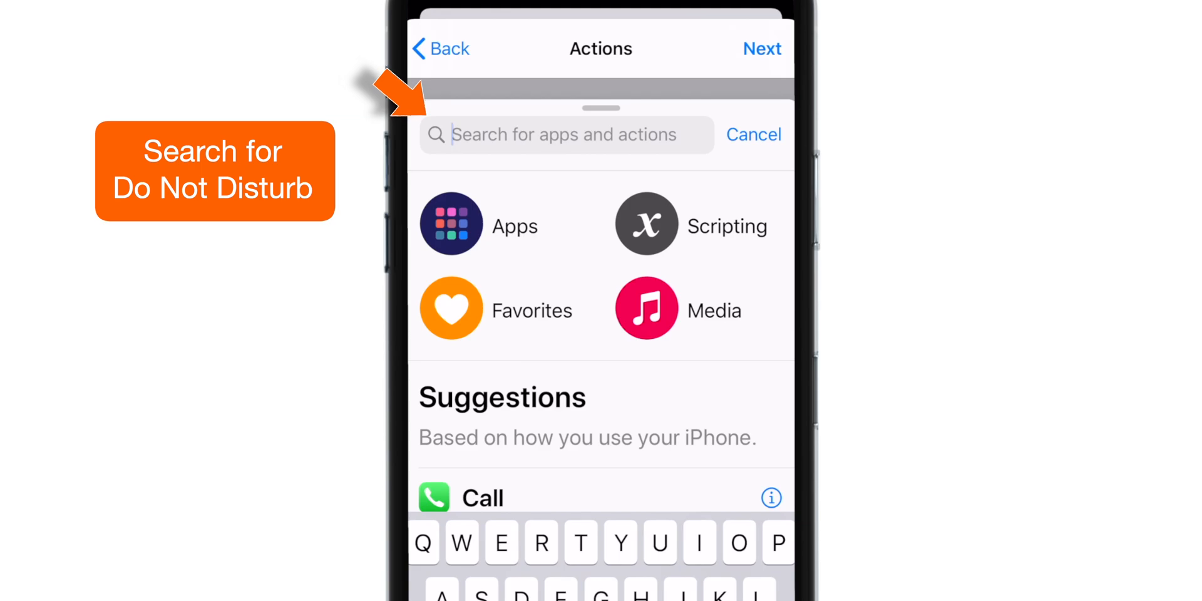
{"action": "type", "text": "Do not disturb"}
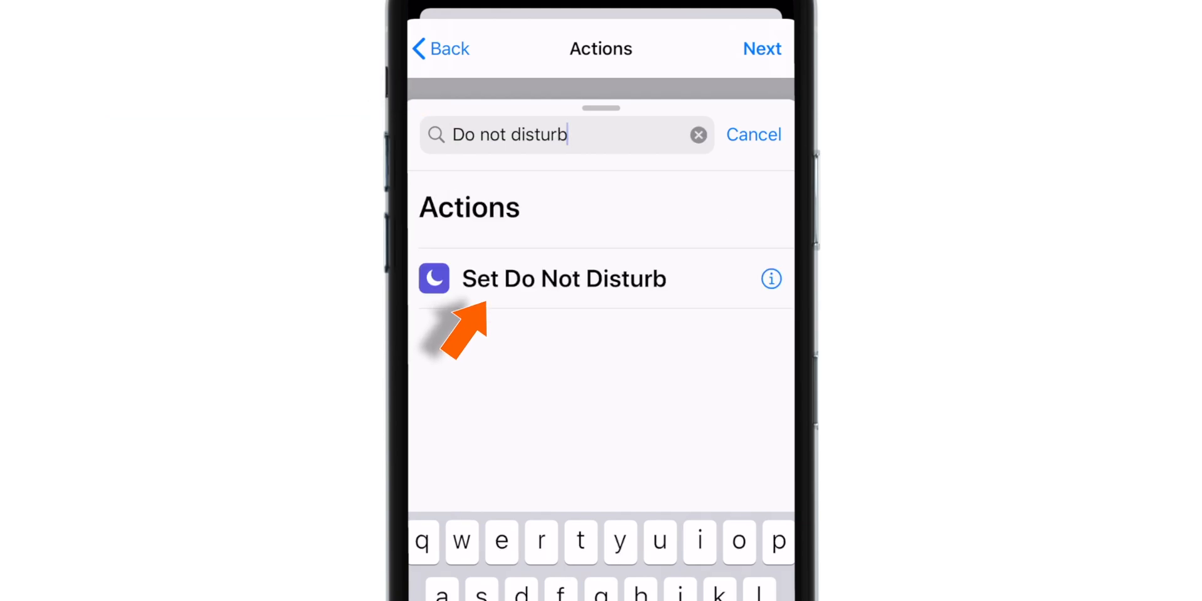
{"action": "left_click", "coordinate": [563, 278]}
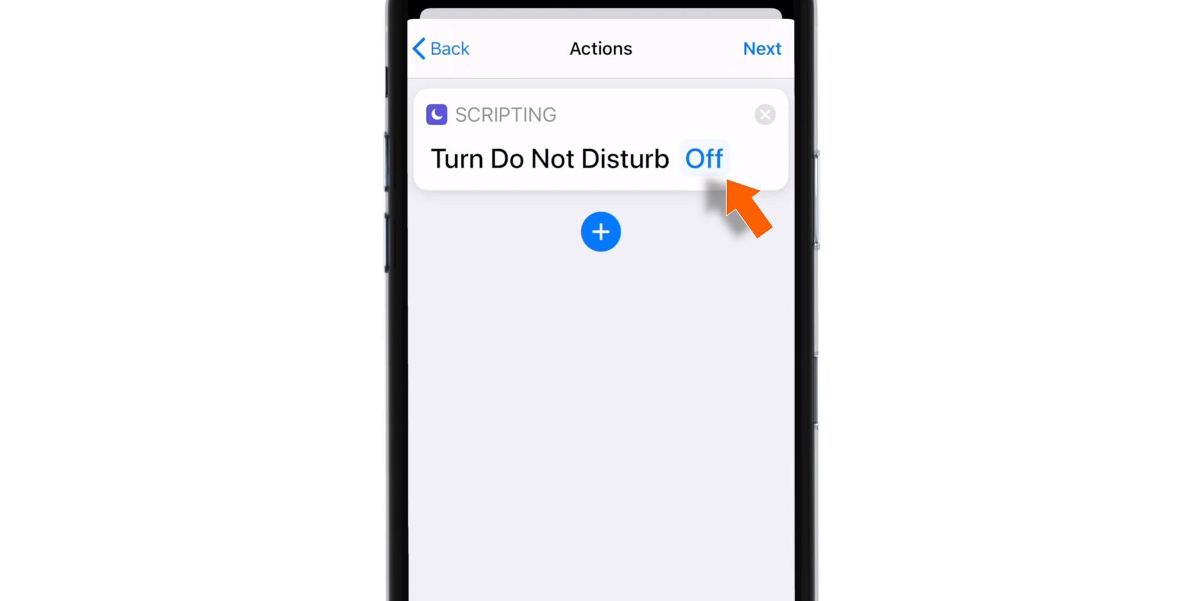
Step: Turn Do Not Disturb On until I leave, review the summary, and save
{"action": "left_click", "coordinate": [703, 159]}
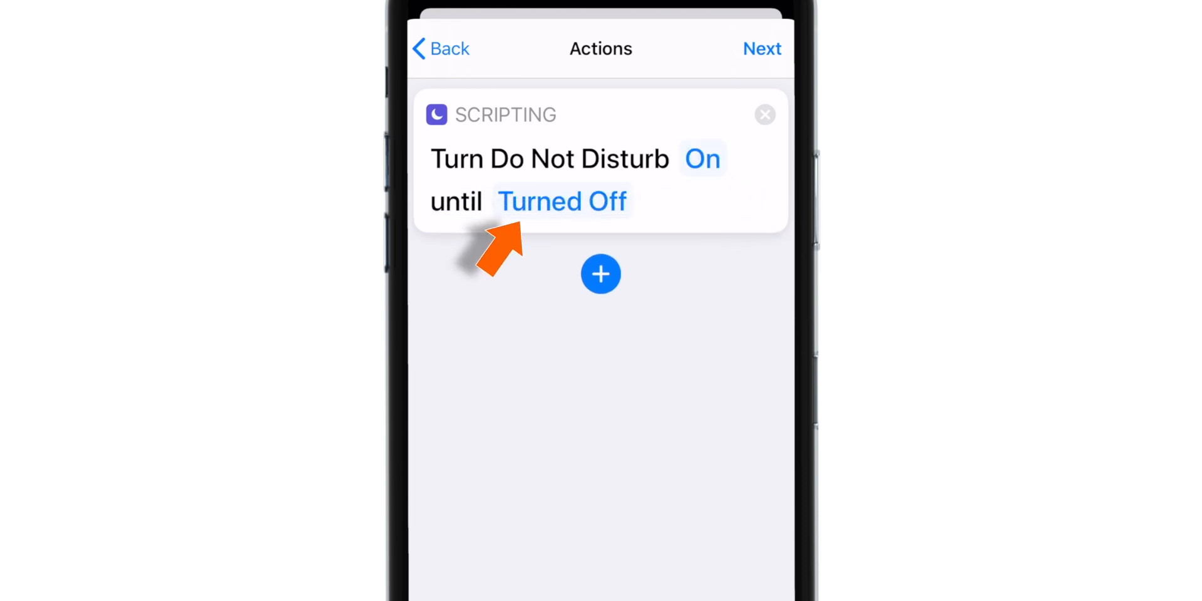
{"action": "left_click", "coordinate": [561, 201]}
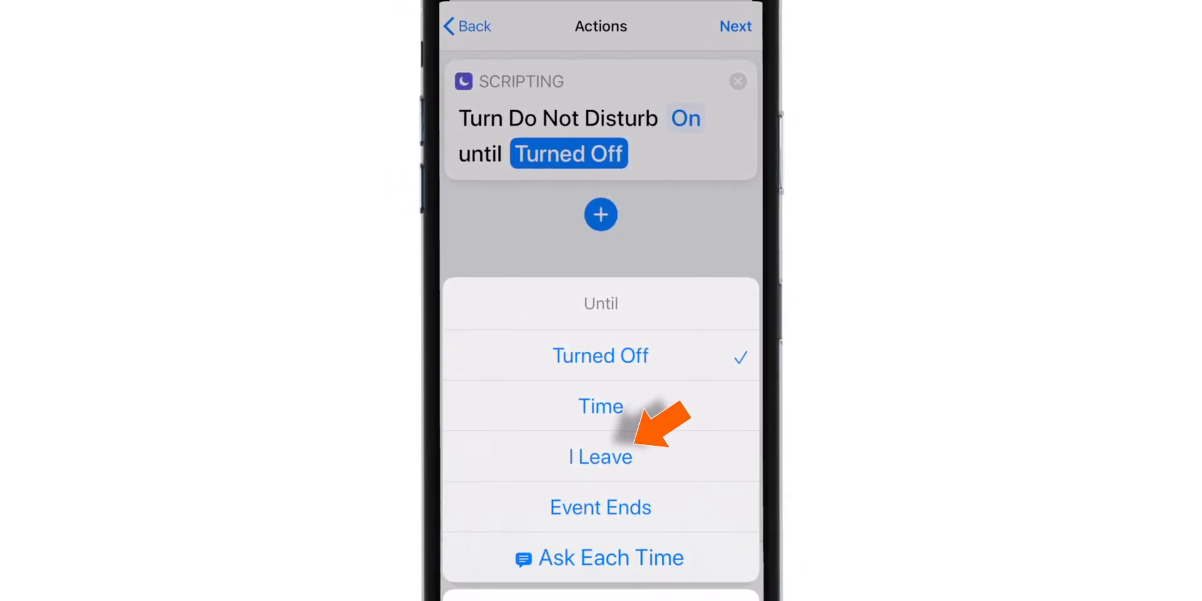
{"action": "left_click", "coordinate": [600, 456]}
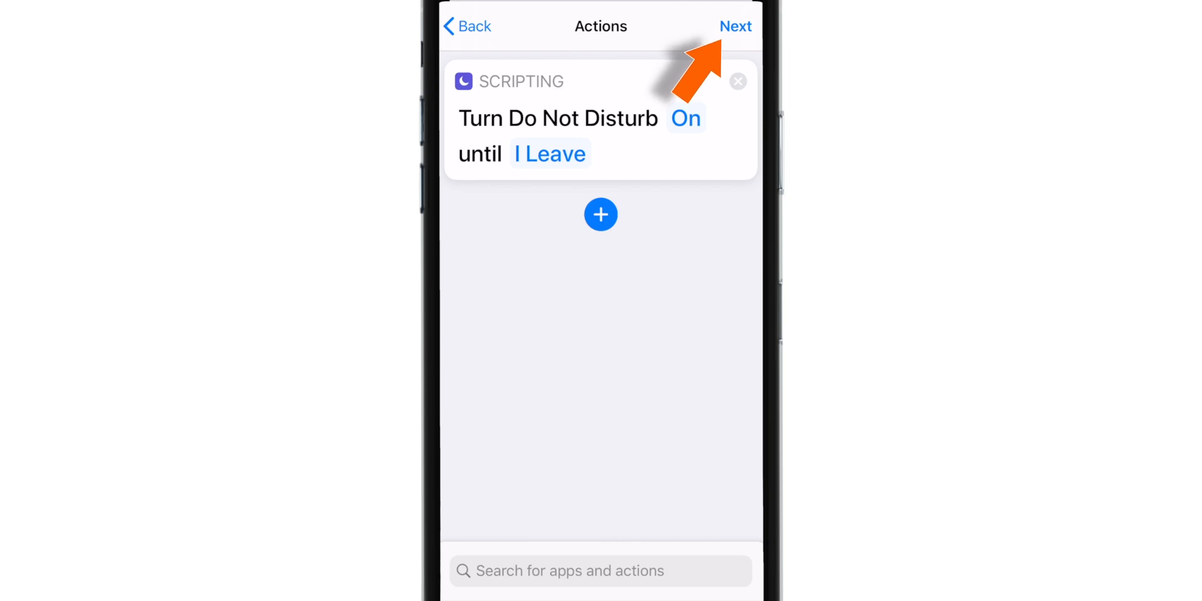
{"action": "left_click", "coordinate": [735, 26]}
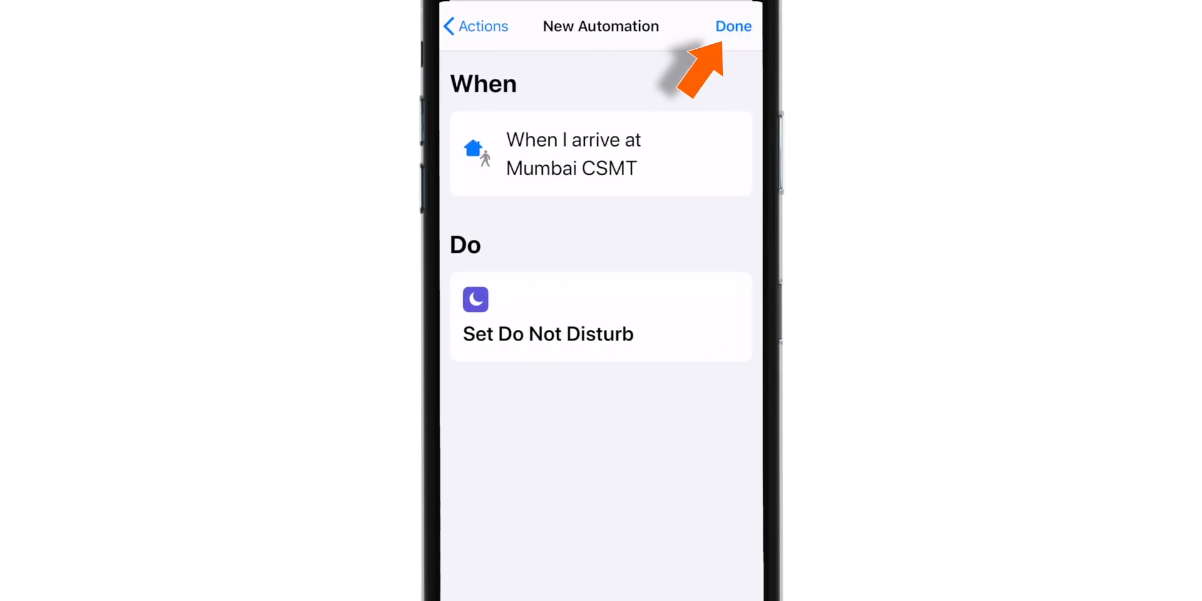
{"action": "left_click", "coordinate": [732, 27]}
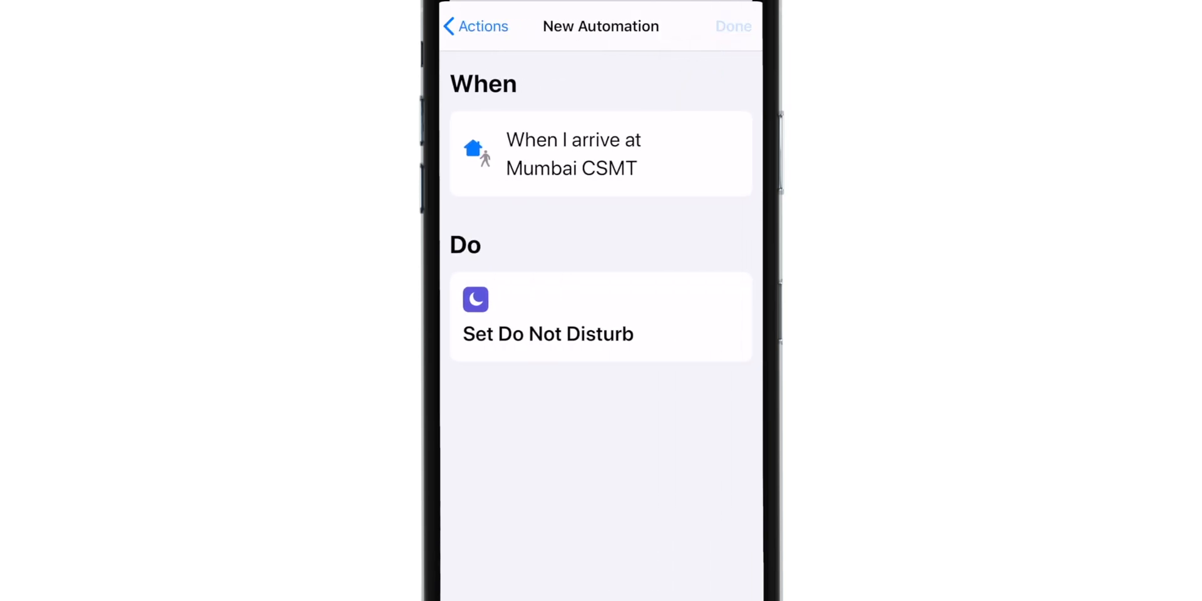